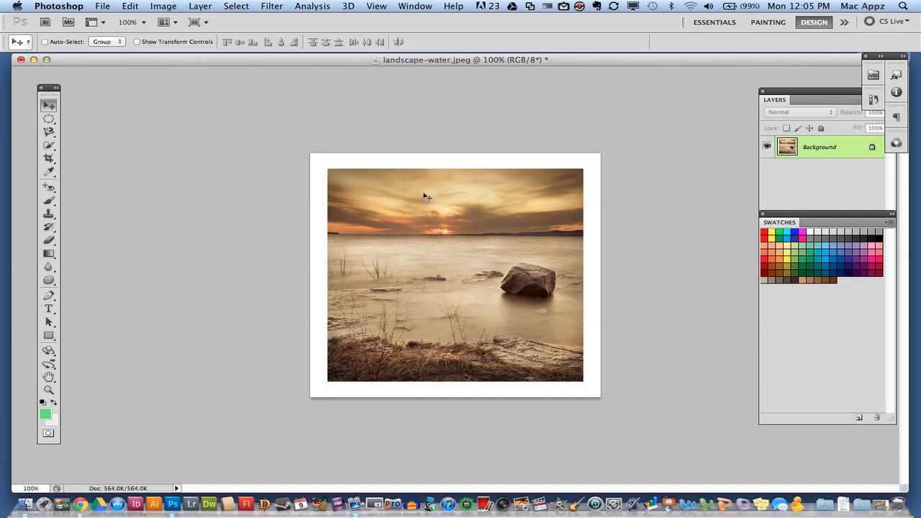
mouse_move(360, 345)
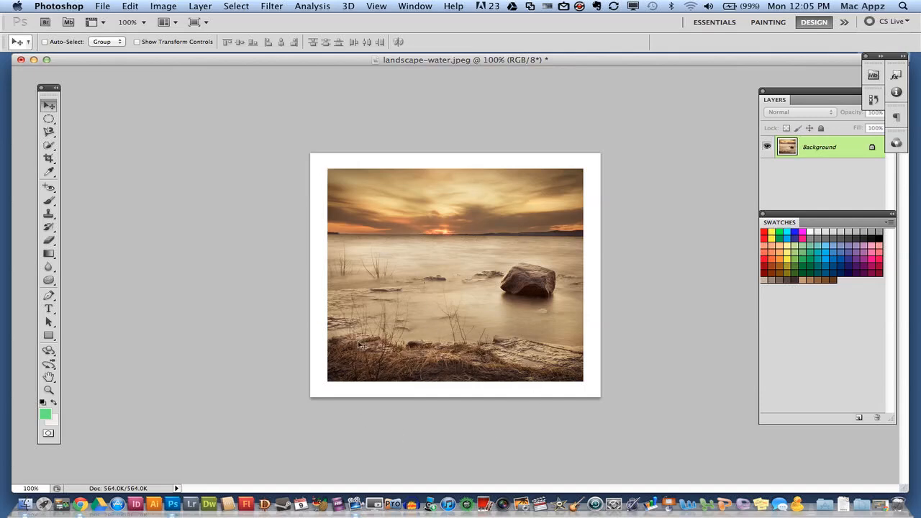
mouse_move(371, 370)
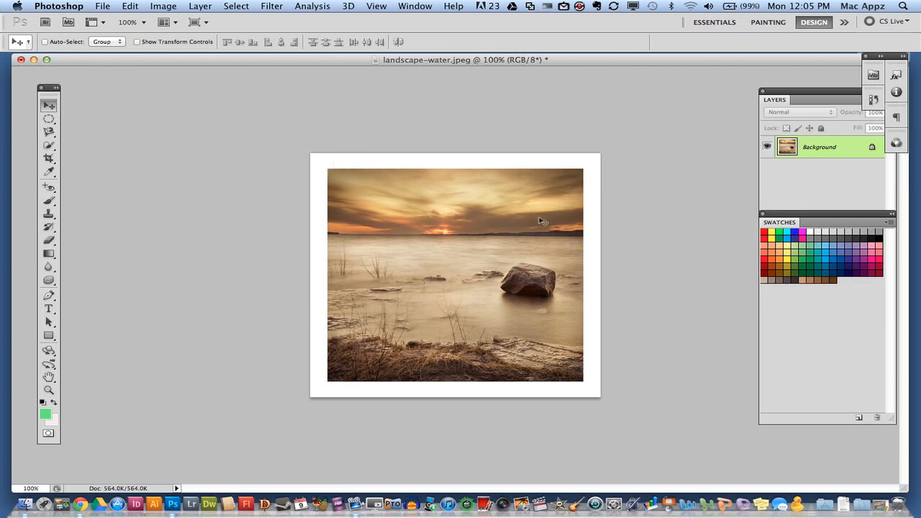
mouse_move(596, 374)
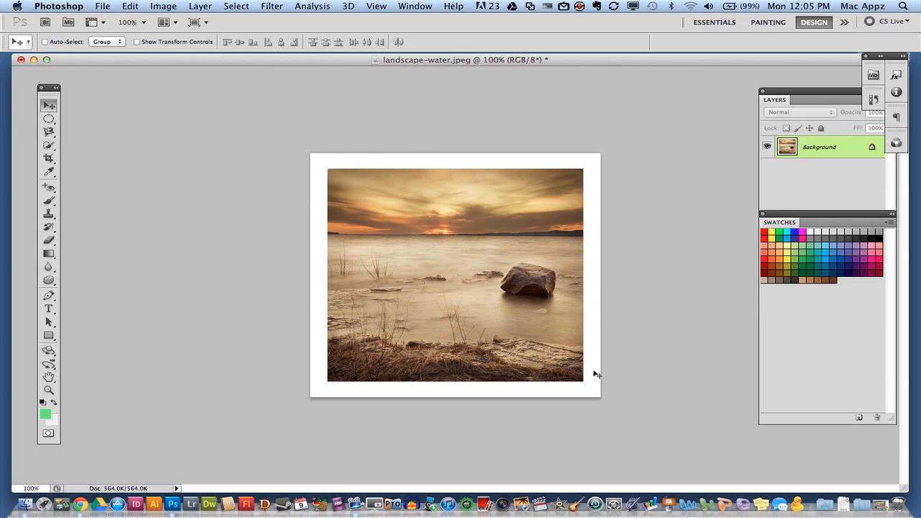
mouse_move(296, 273)
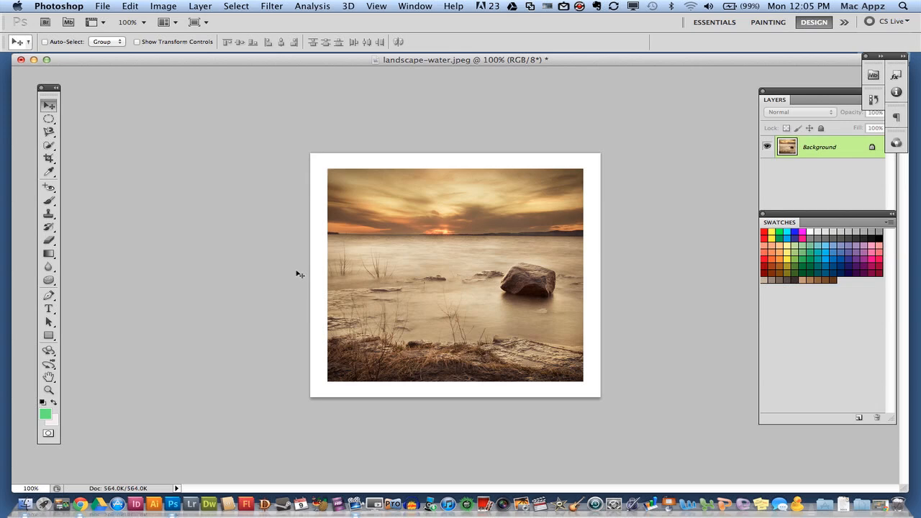
mouse_move(353, 294)
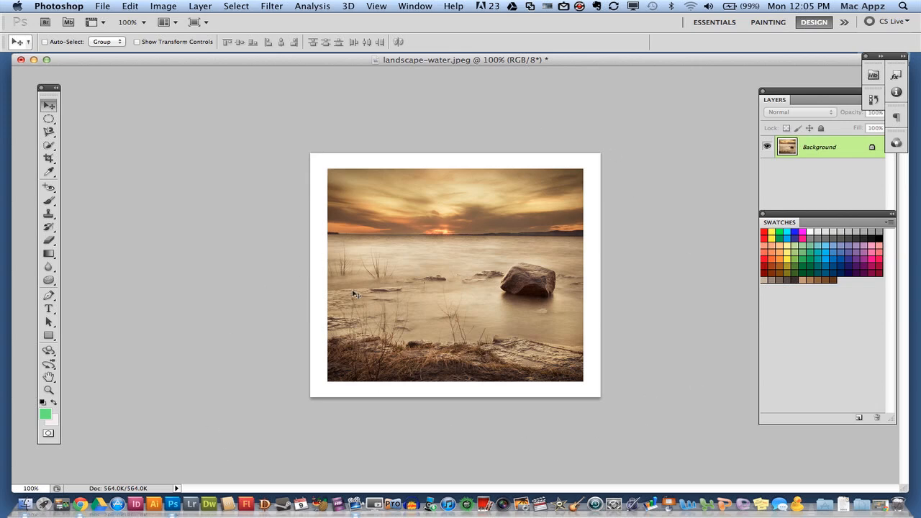
mouse_move(339, 294)
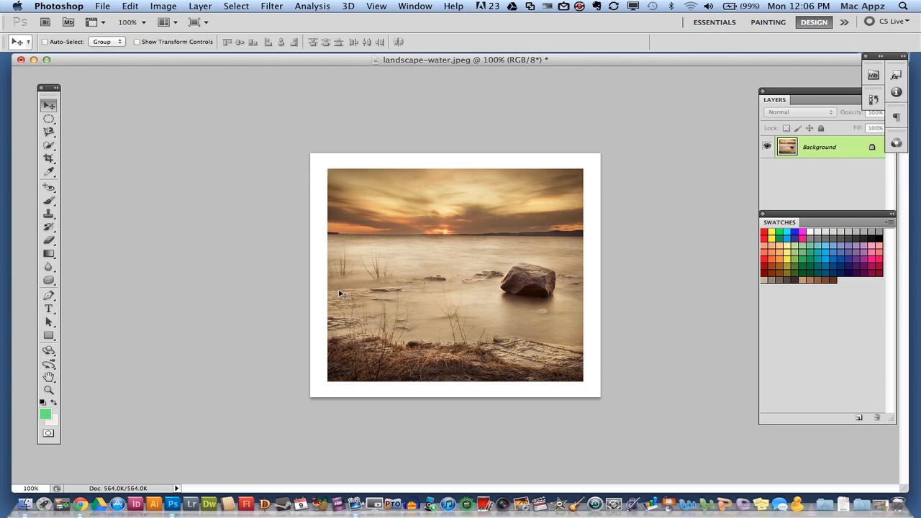
mouse_move(193, 305)
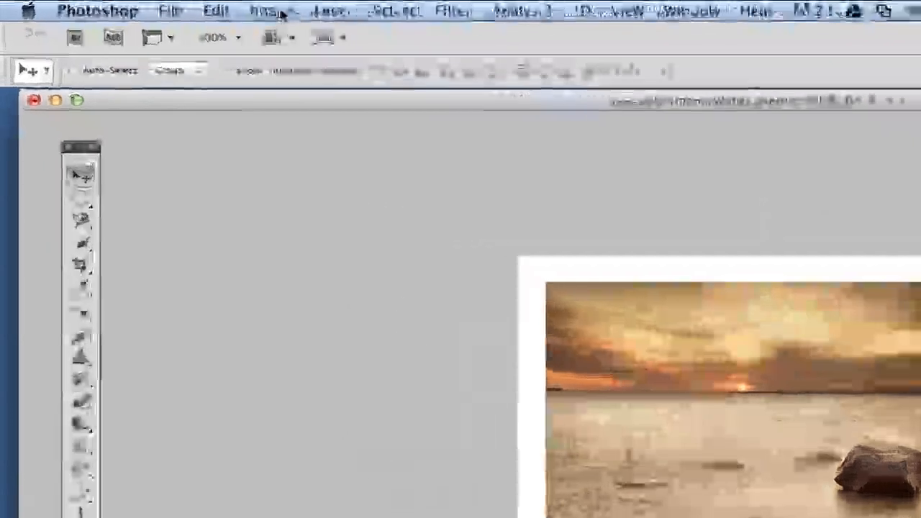
- Enter a relative Canvas Size increase of 0.70 inches in both Width and Height
left_click(277, 12)
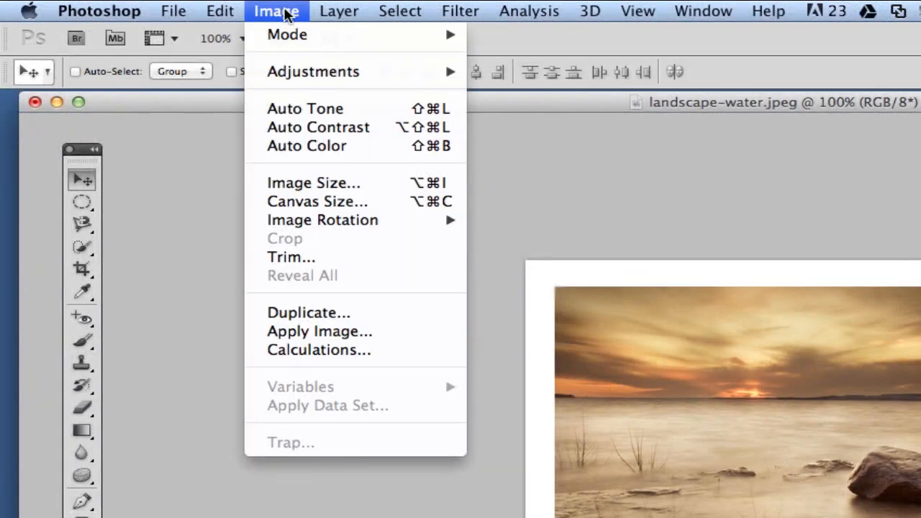
mouse_move(305, 147)
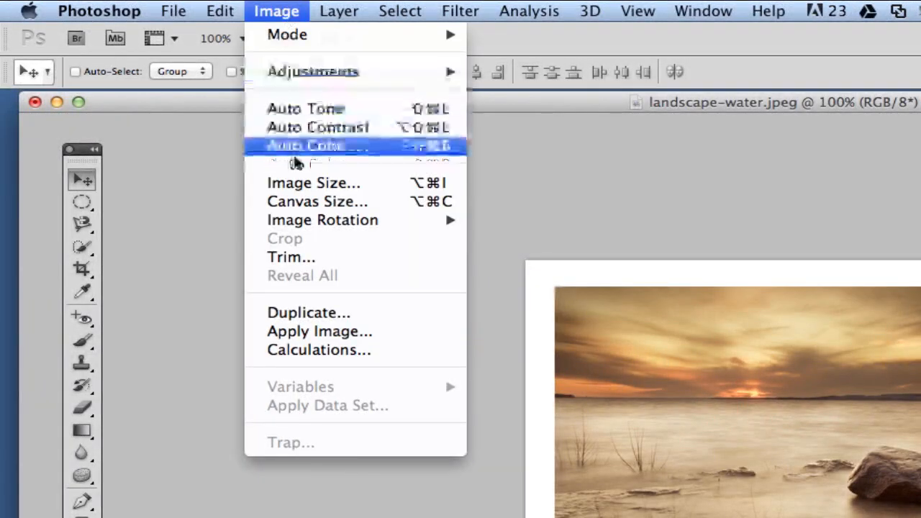
left_click(317, 202)
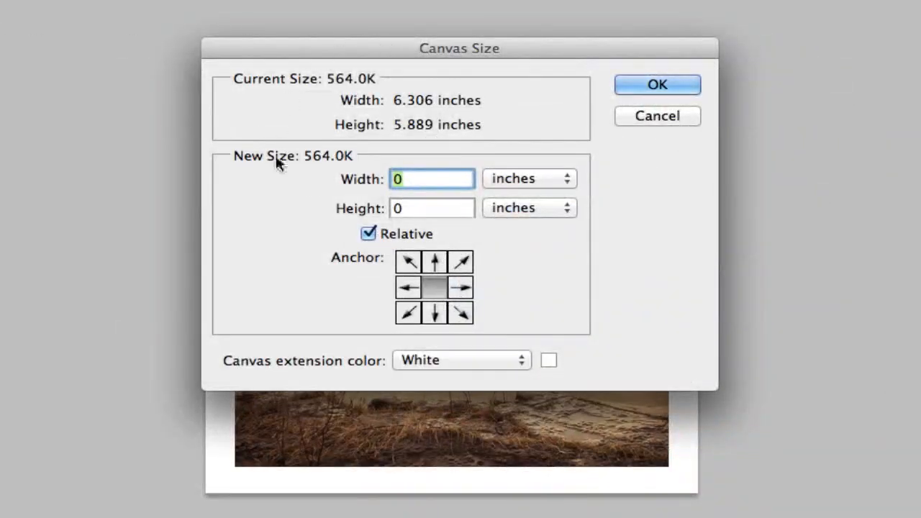
mouse_move(351, 248)
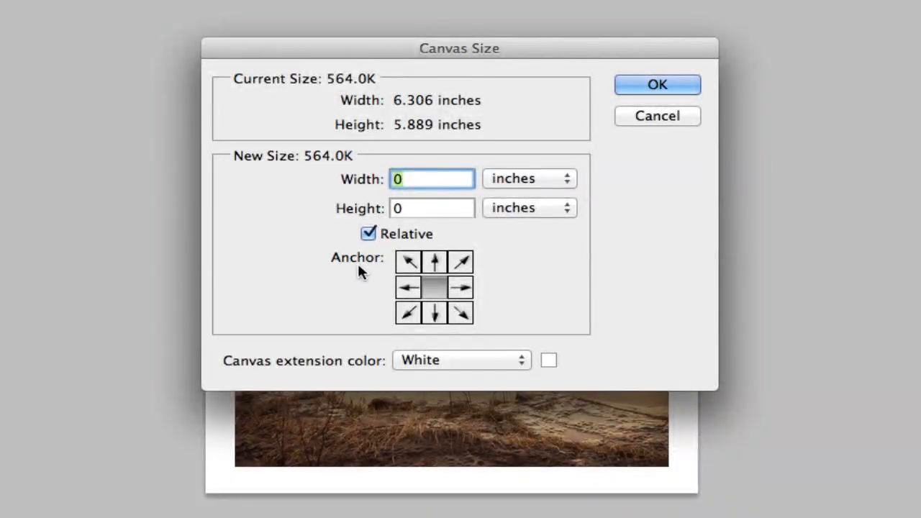
mouse_move(449, 159)
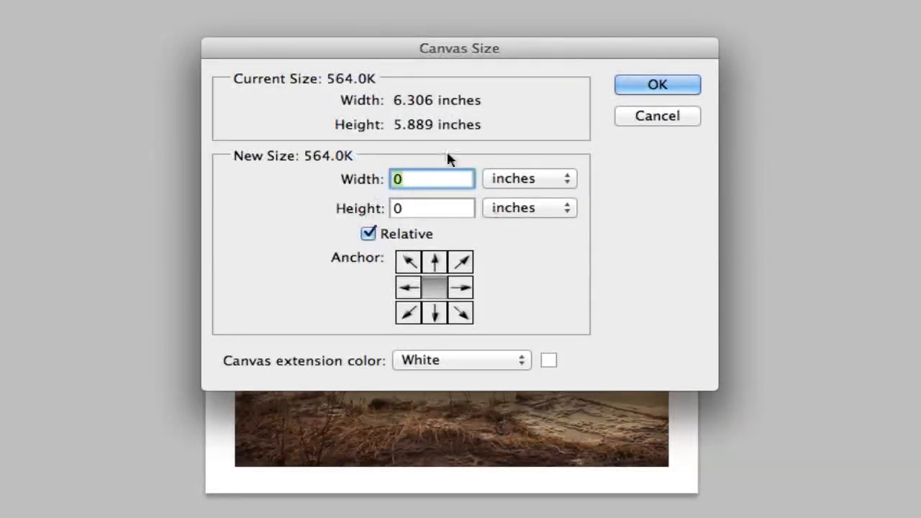
mouse_move(417, 227)
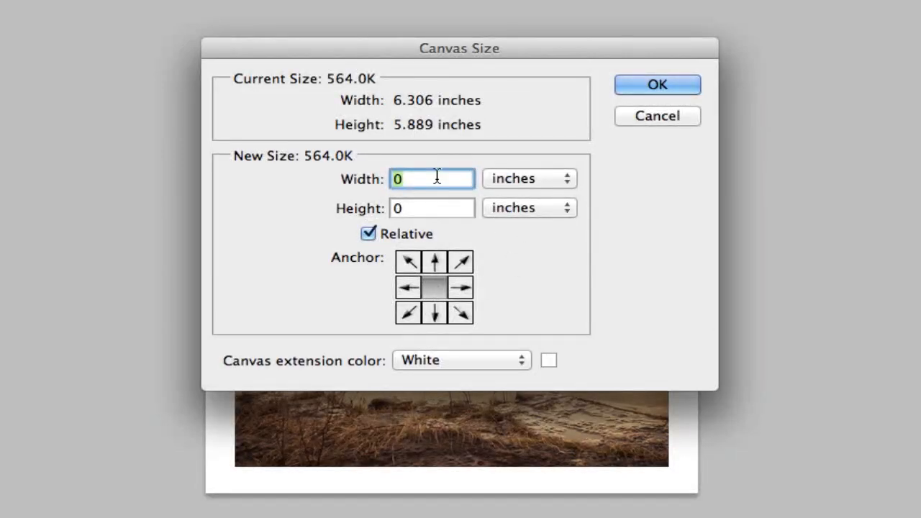
type("0.70")
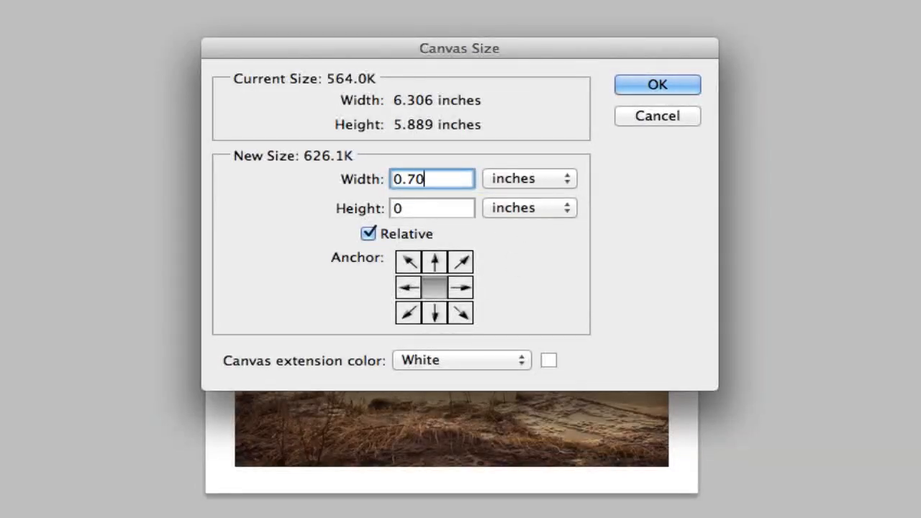
left_click(431, 208)
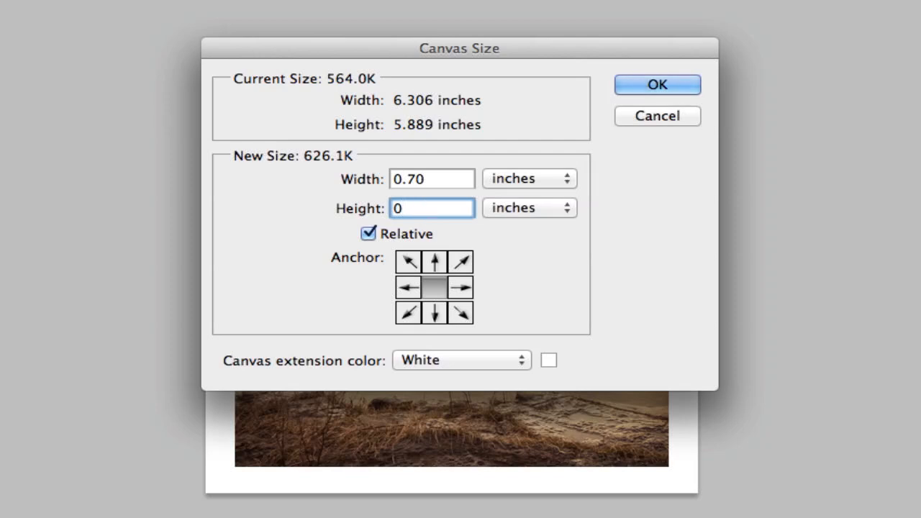
type(".70")
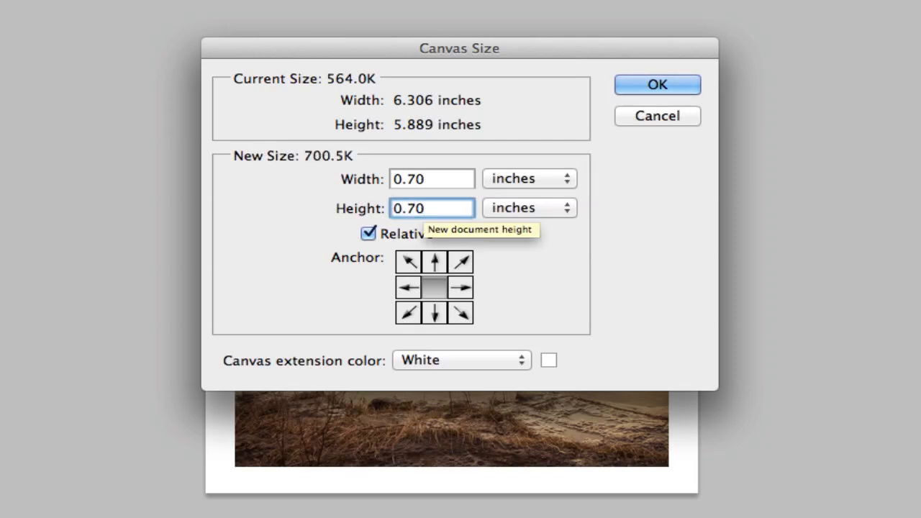
mouse_move(345, 278)
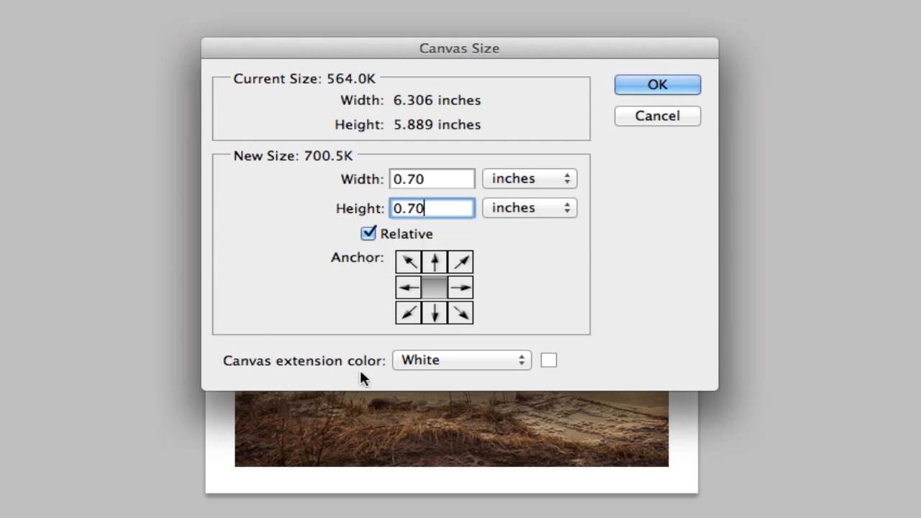
- Set the canvas extension colour to Black and apply the 0.70-inch enlargement
left_click(461, 360)
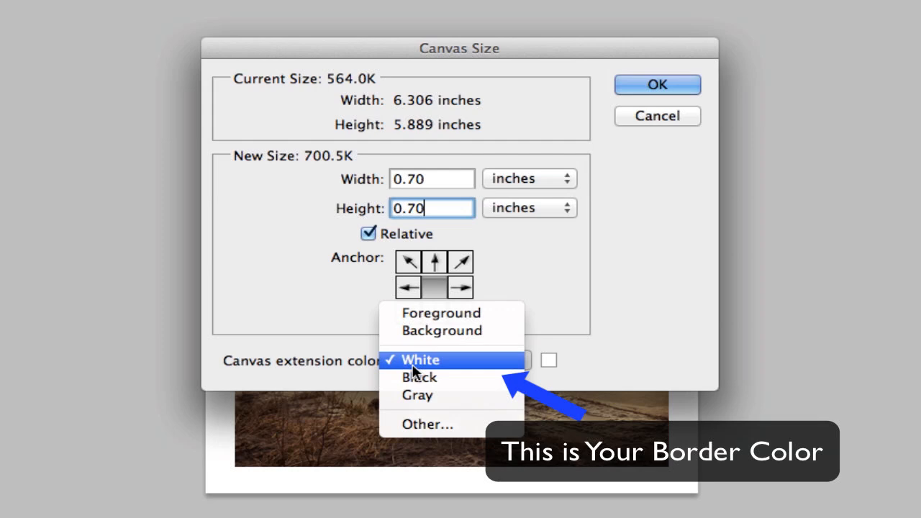
left_click(419, 377)
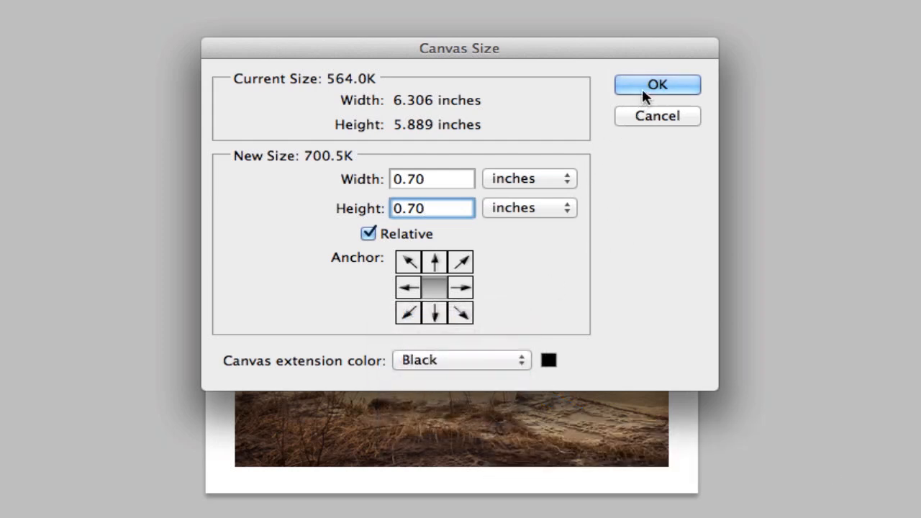
left_click(657, 83)
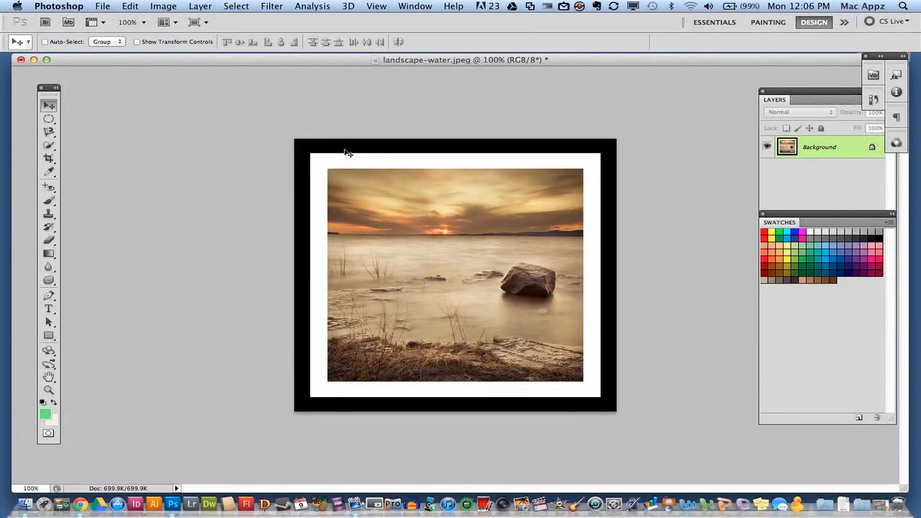
mouse_move(305, 167)
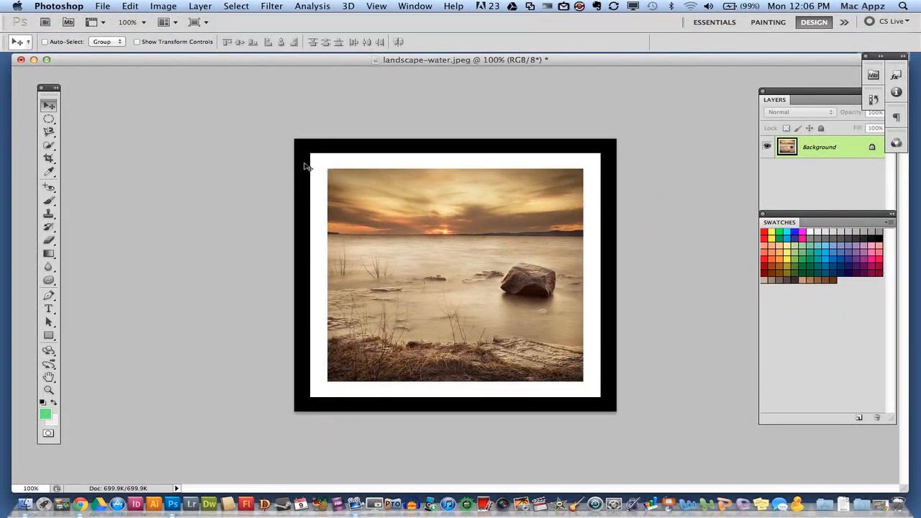
mouse_move(296, 318)
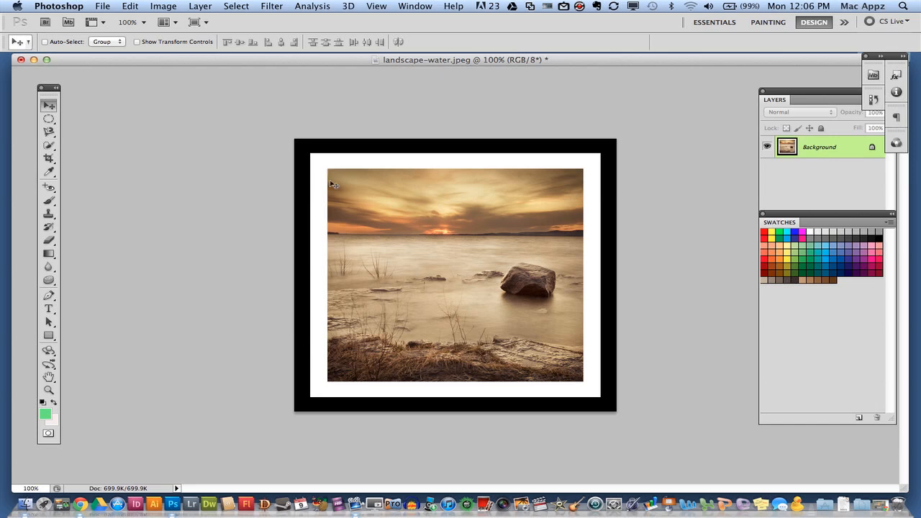
mouse_move(224, 413)
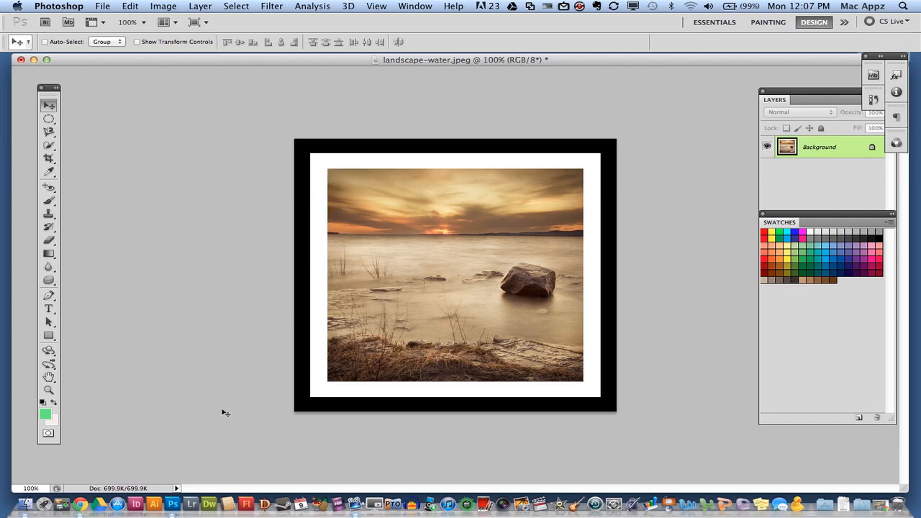
mouse_move(325, 445)
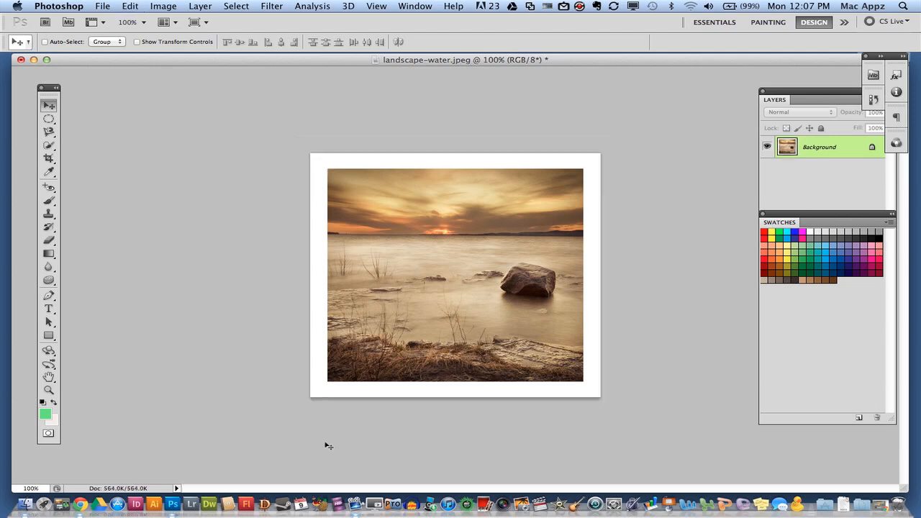
mouse_move(391, 305)
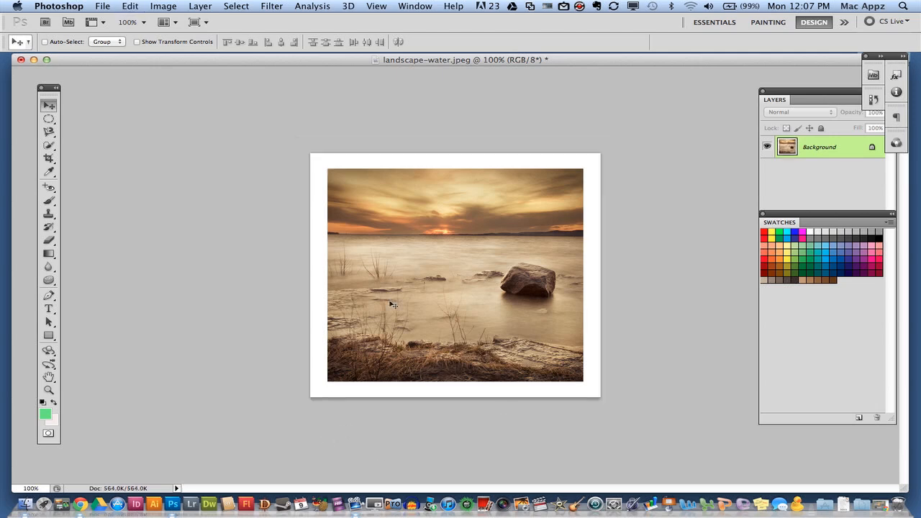
mouse_move(190, 45)
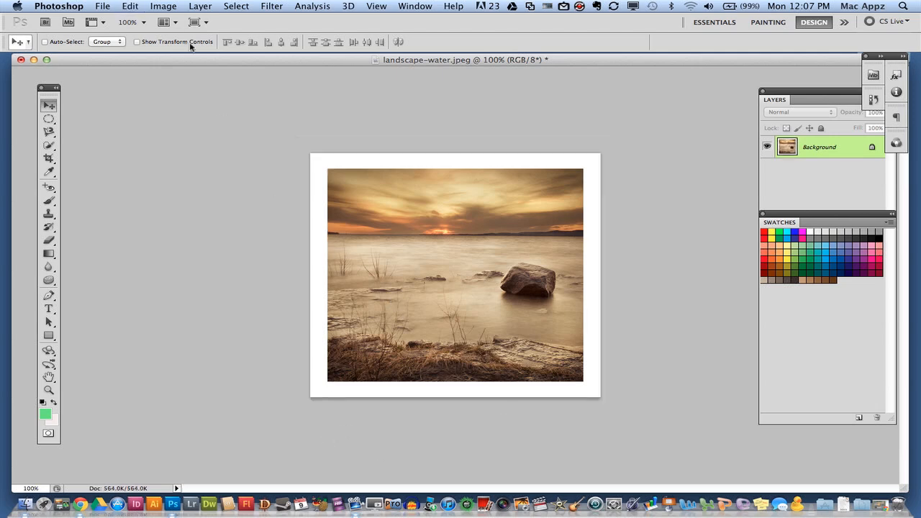
- Enter another relative Canvas Size increase of 0.70 inches in Width and Height
left_click(150, 5)
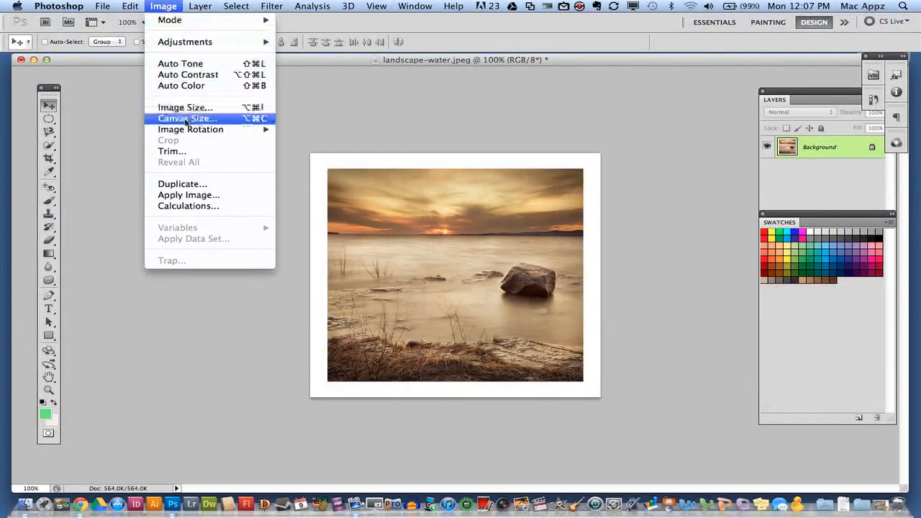
left_click(185, 118)
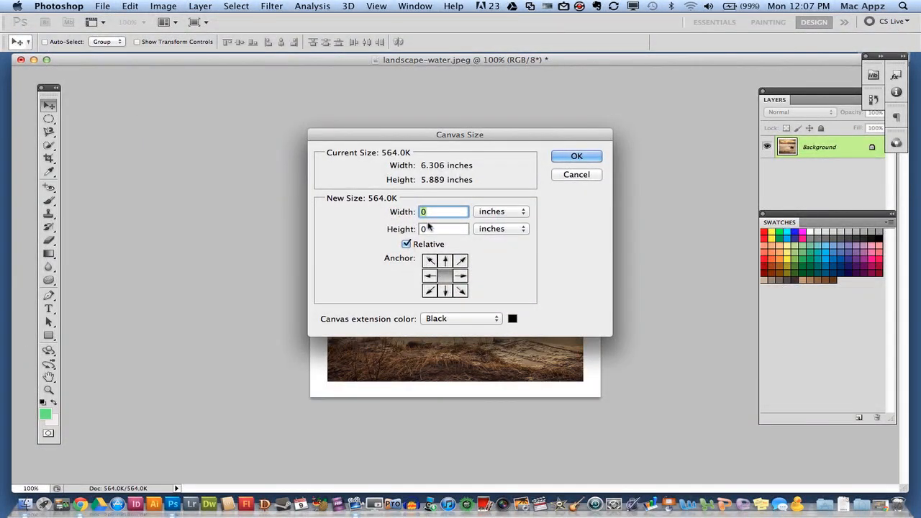
type("0.7")
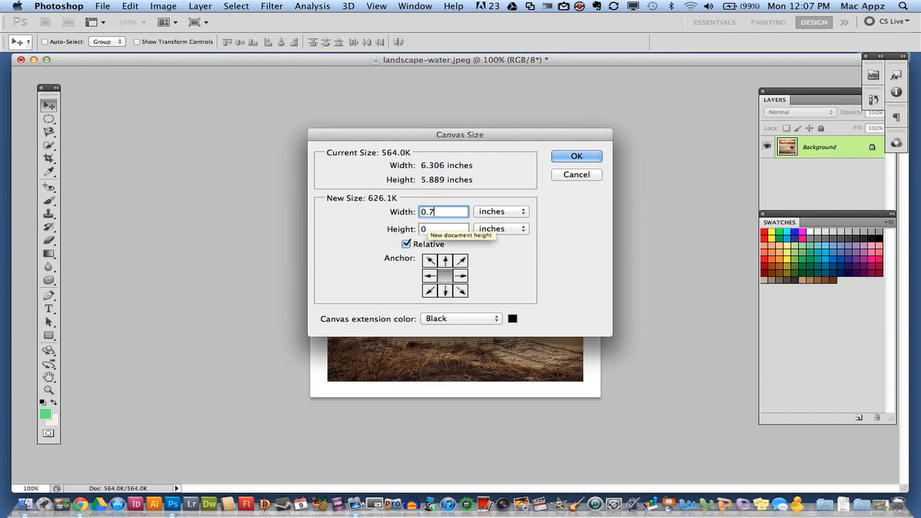
left_click(443, 228)
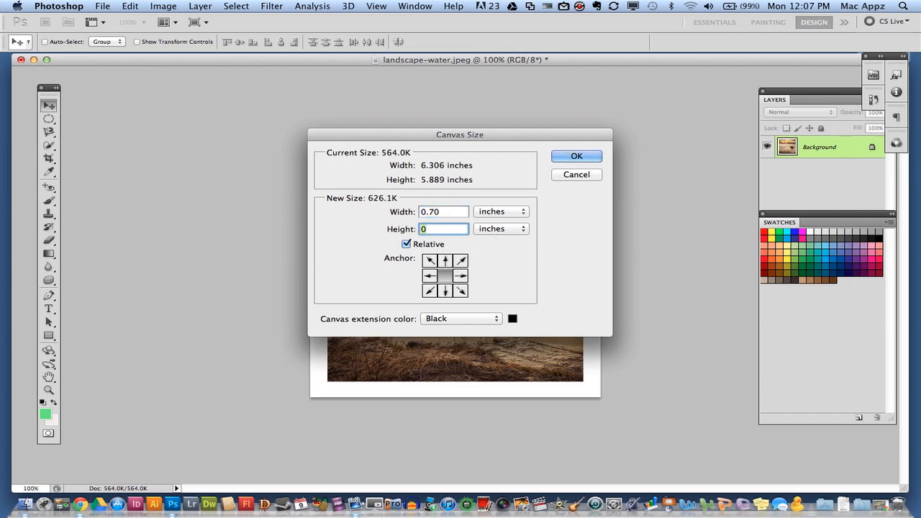
type("0.70")
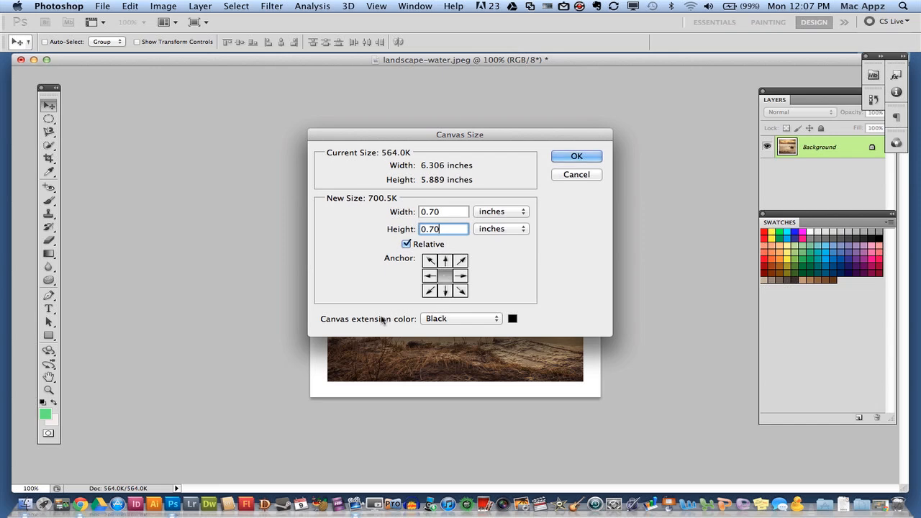
- Choose a custom light red (#eb6767) as the canvas extension colour via Other…
left_click(461, 320)
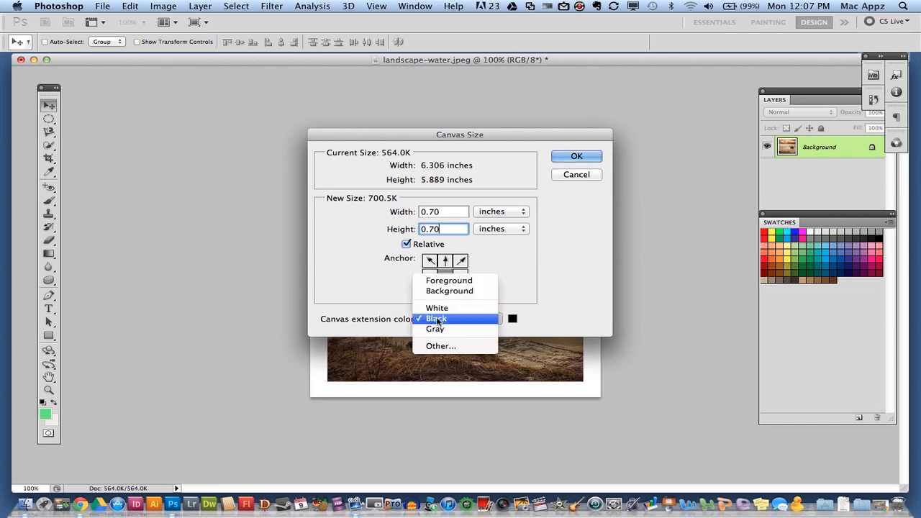
left_click(440, 346)
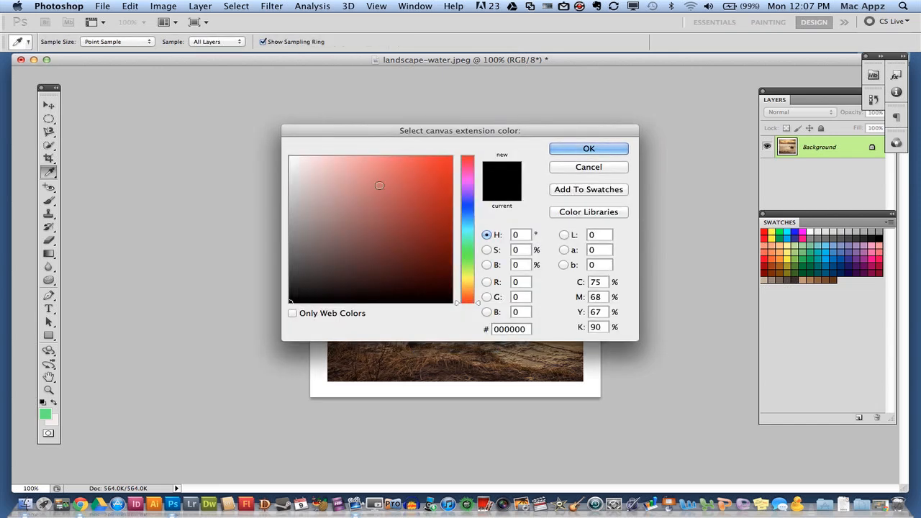
left_click(380, 166)
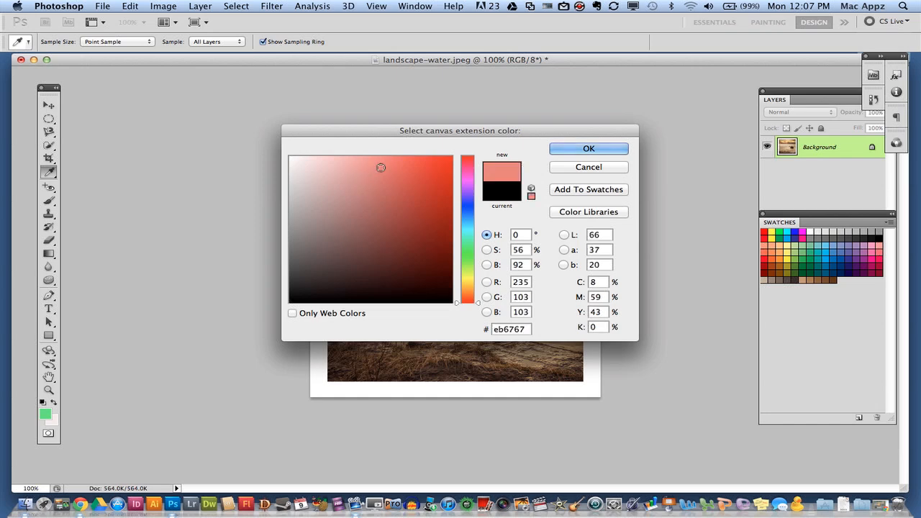
left_click(588, 148)
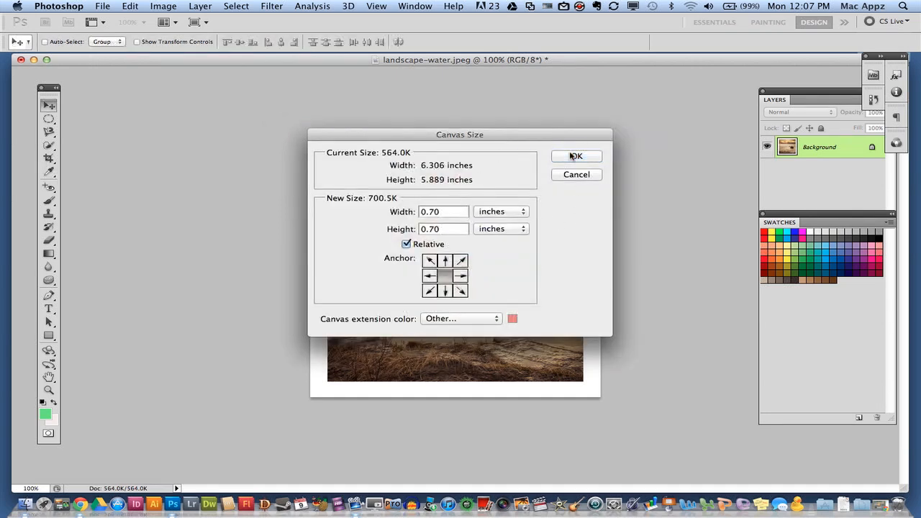
- Apply the canvas enlargement, framing the white border with a light-red outer border
left_click(575, 156)
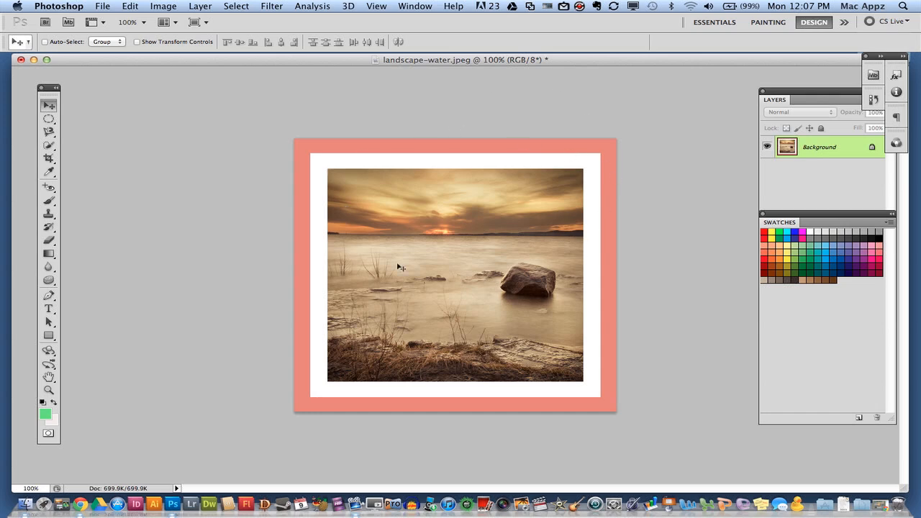
mouse_move(270, 321)
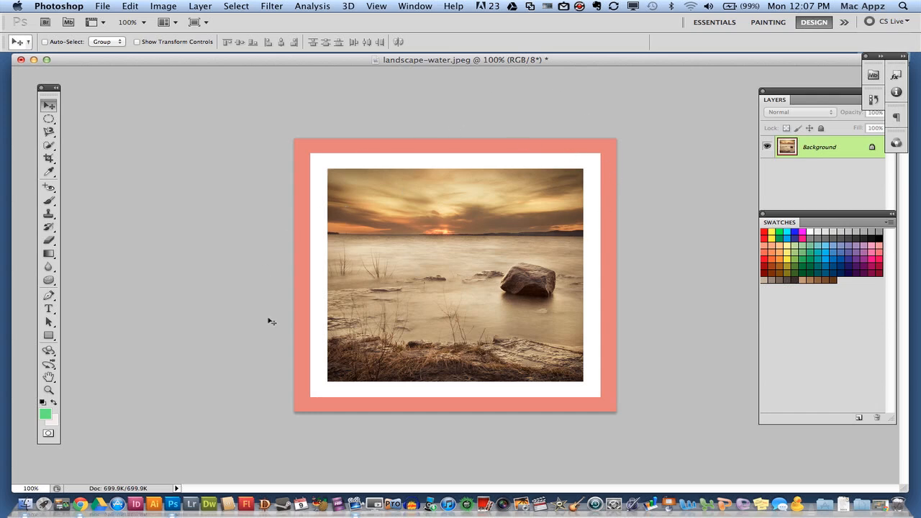
mouse_move(217, 298)
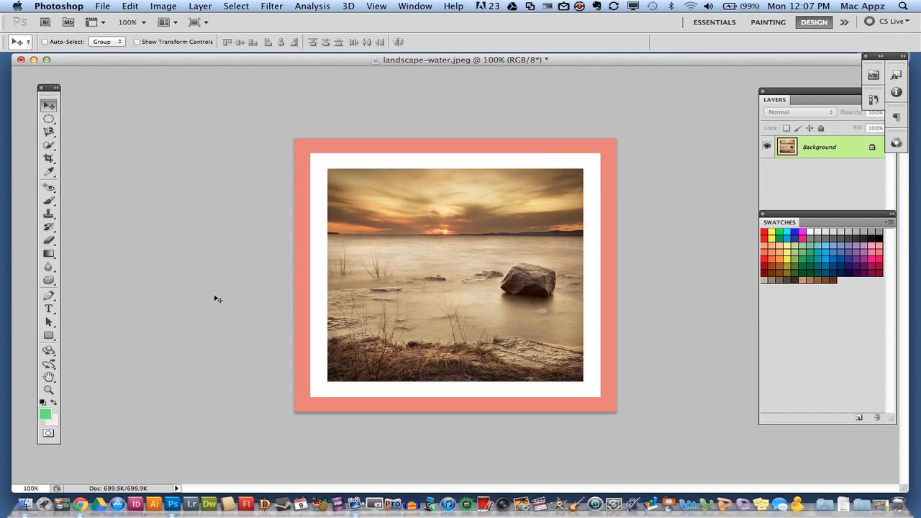